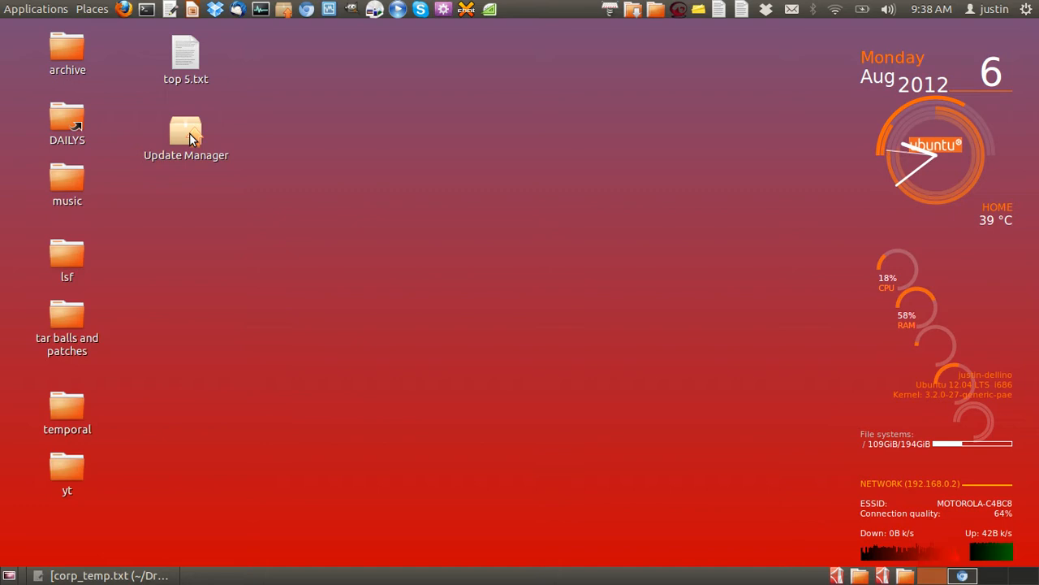
# - Launch Update Manager from Administration and open Software Sources on the Other Software list
pyautogui.click(36, 9)
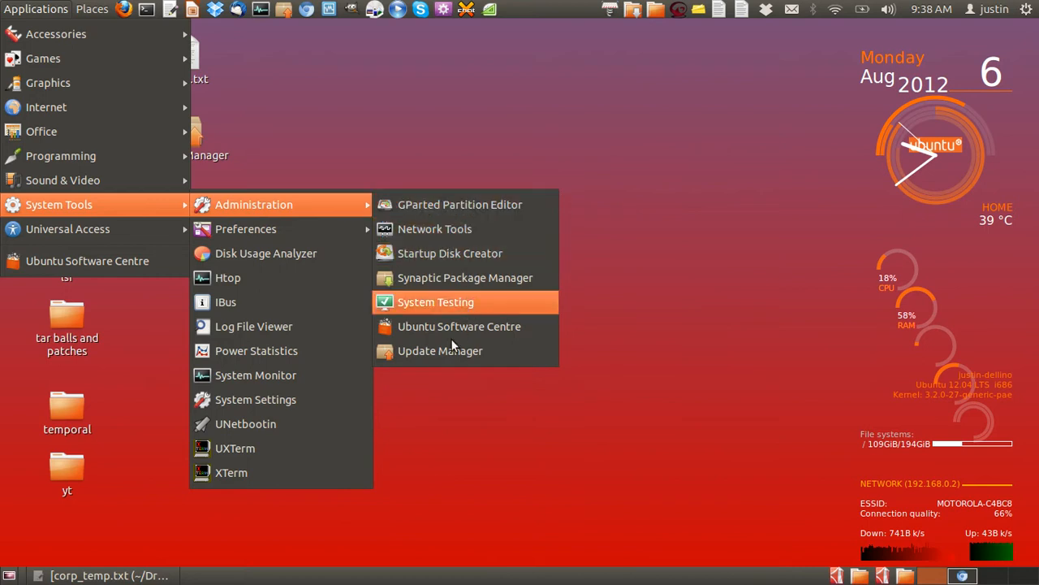
pyautogui.click(440, 350)
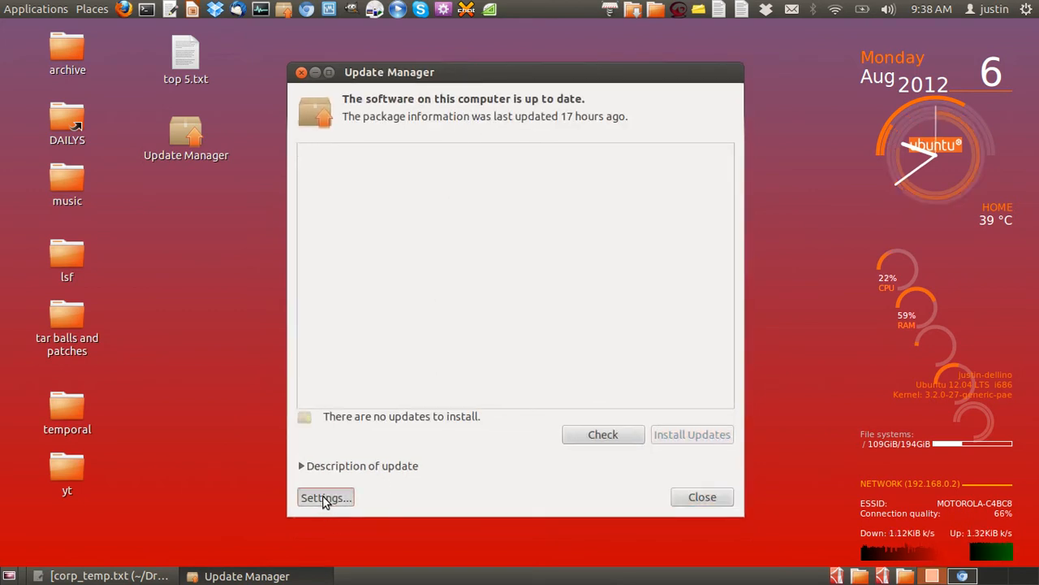
pyautogui.click(325, 497)
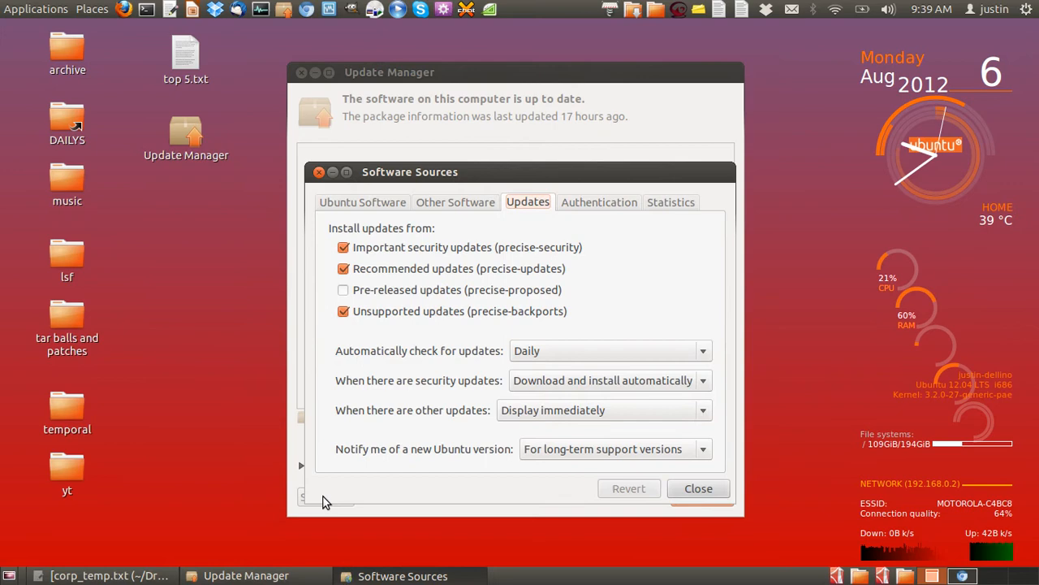
pyautogui.click(456, 201)
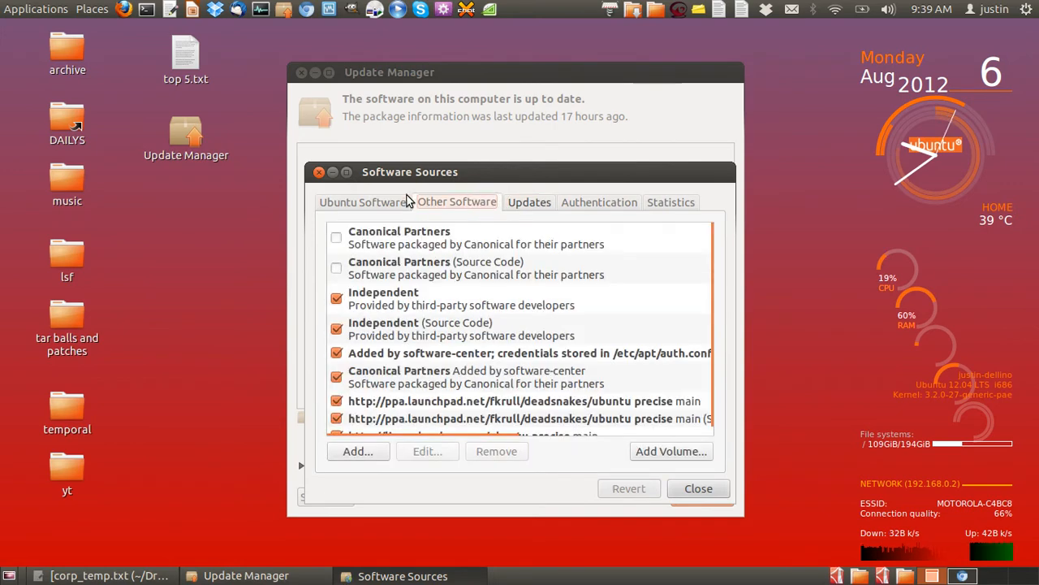
# - Switch to the Ubuntu Software tab, where main and universe are ticked and restricted and multiverse are not
pyautogui.click(363, 201)
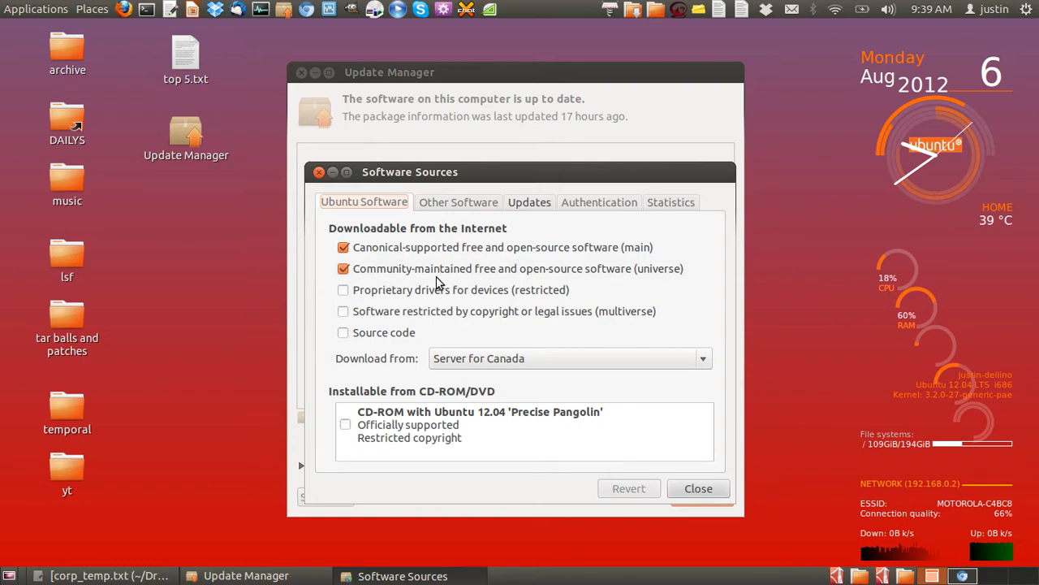
pyautogui.moveTo(649, 235)
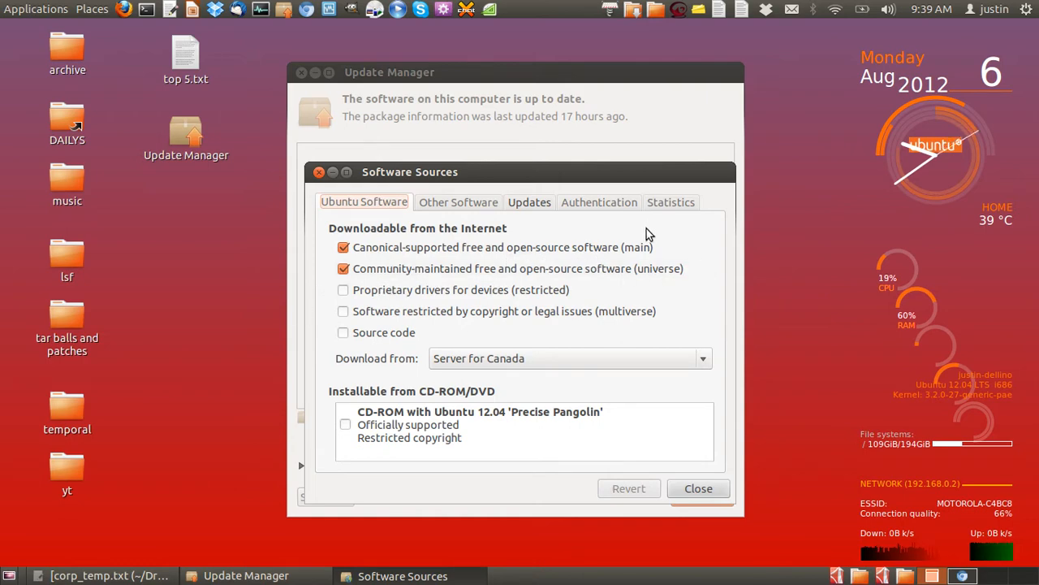
pyautogui.moveTo(552, 317)
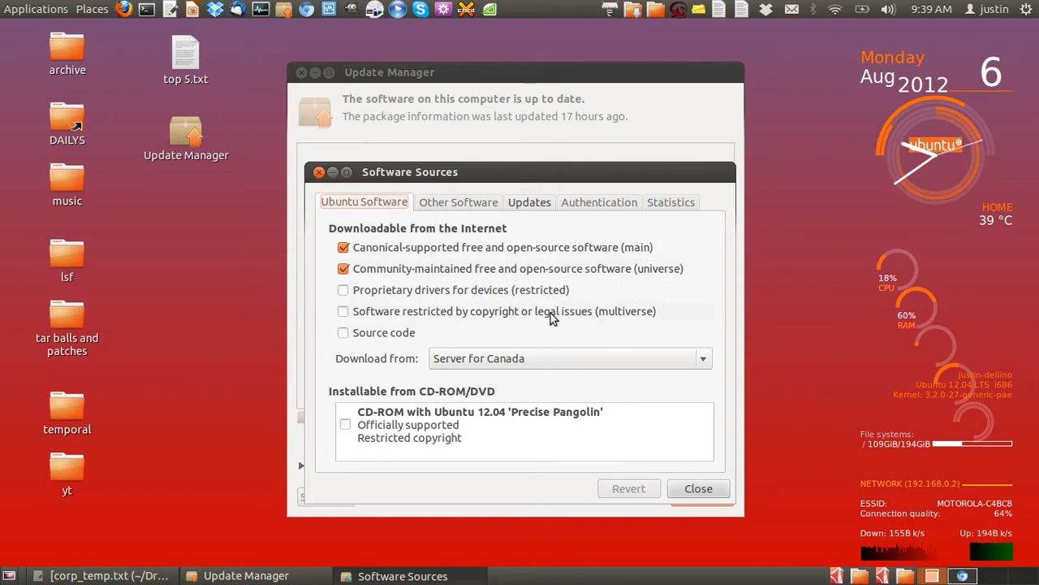
pyautogui.moveTo(557, 298)
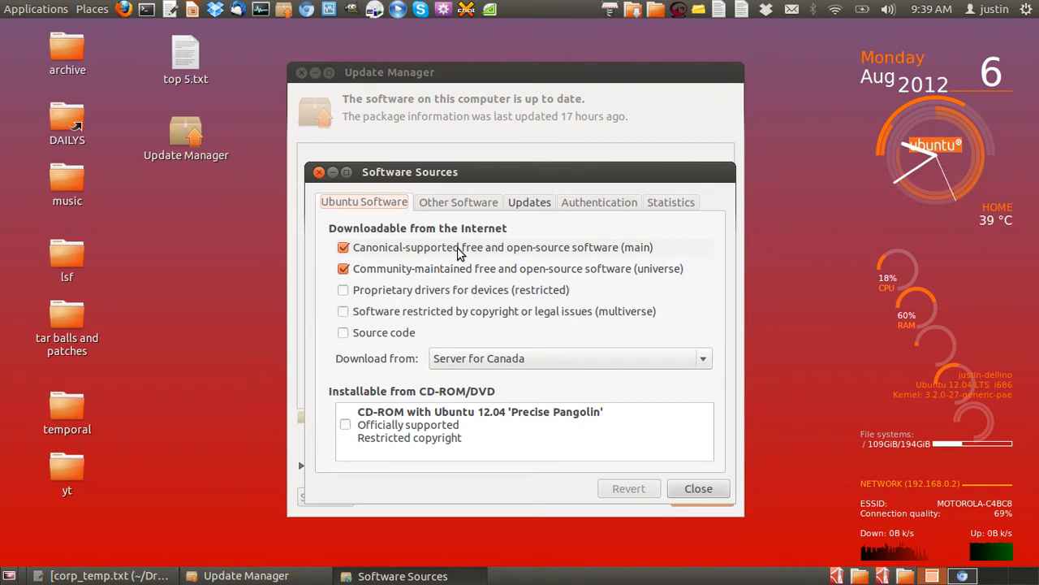
pyautogui.moveTo(451, 349)
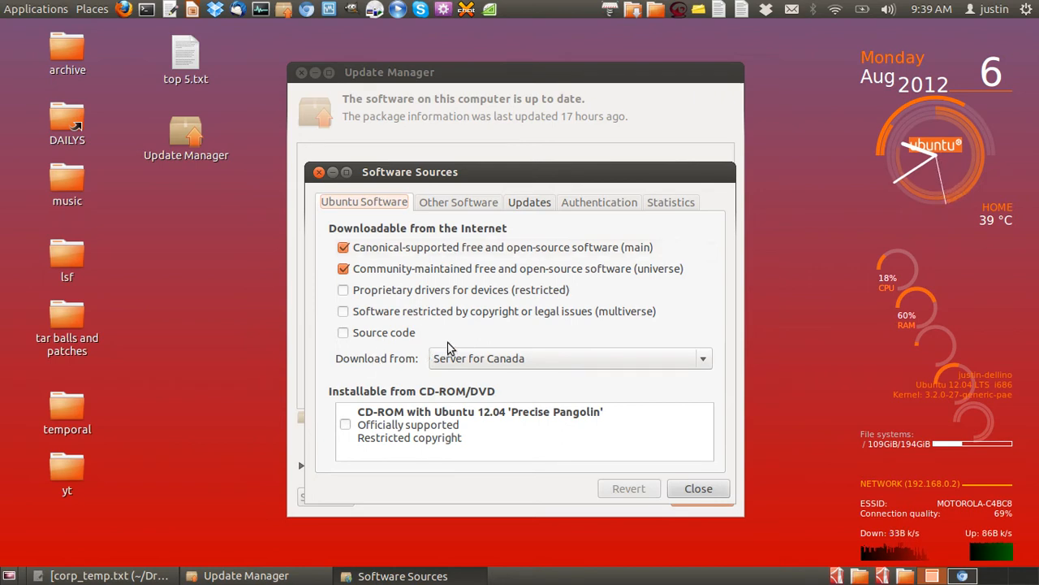
pyautogui.moveTo(548, 301)
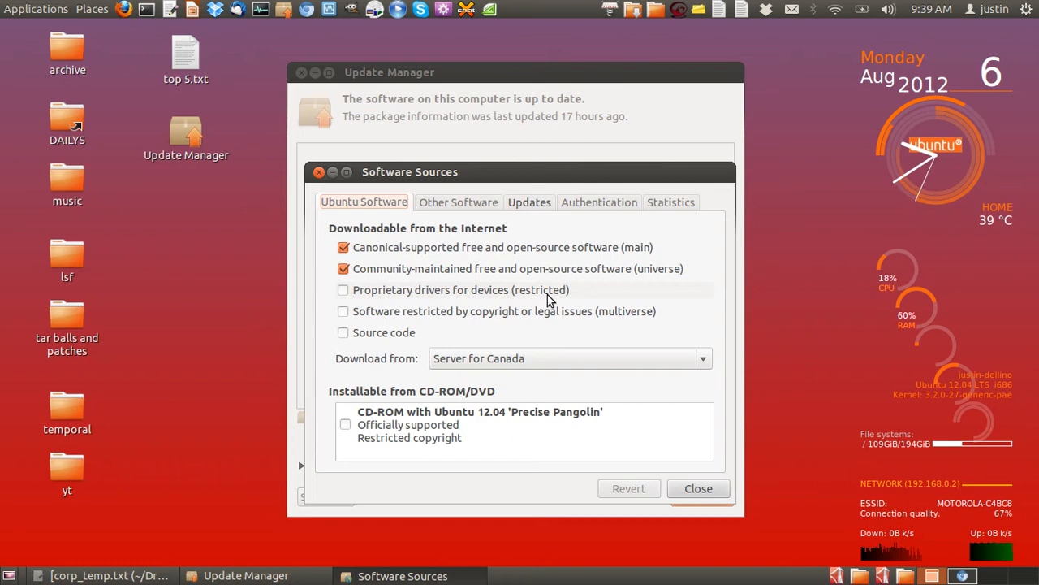
pyautogui.moveTo(445, 325)
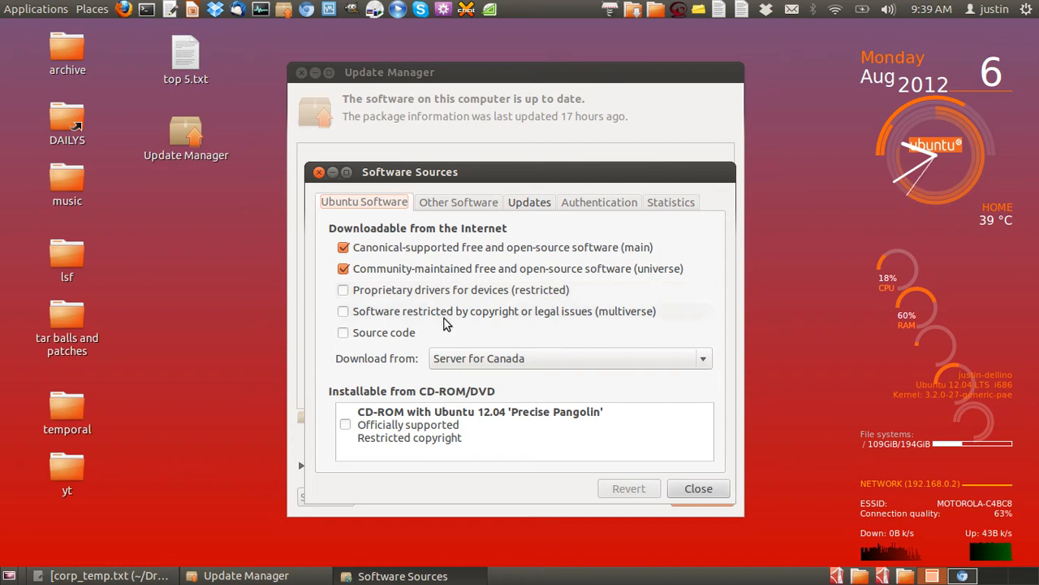
pyautogui.moveTo(629, 320)
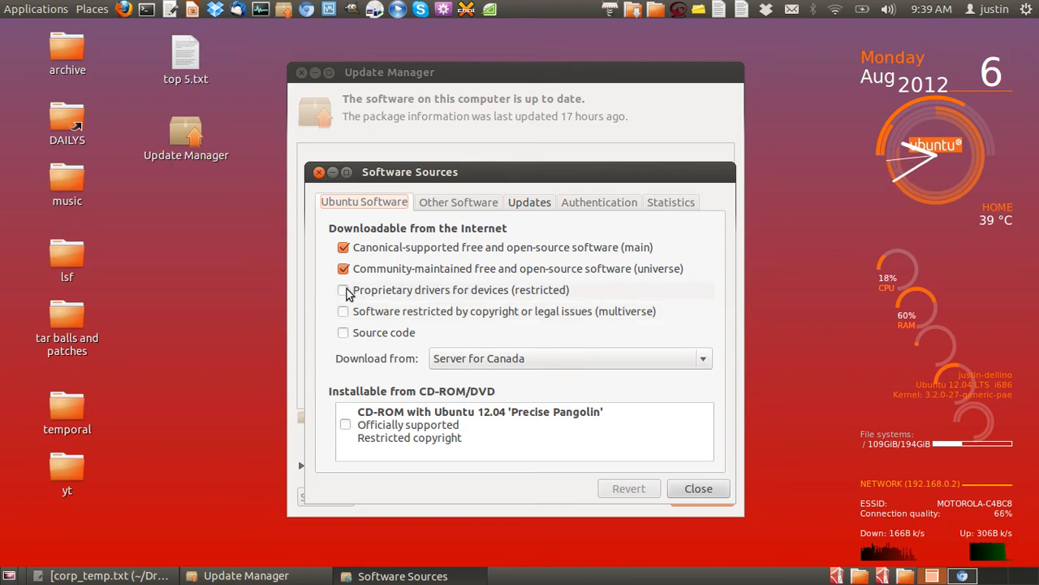
# - Enable restricted (with password authentication) and multiverse, then close Software Sources to reload packages
pyautogui.click(344, 290)
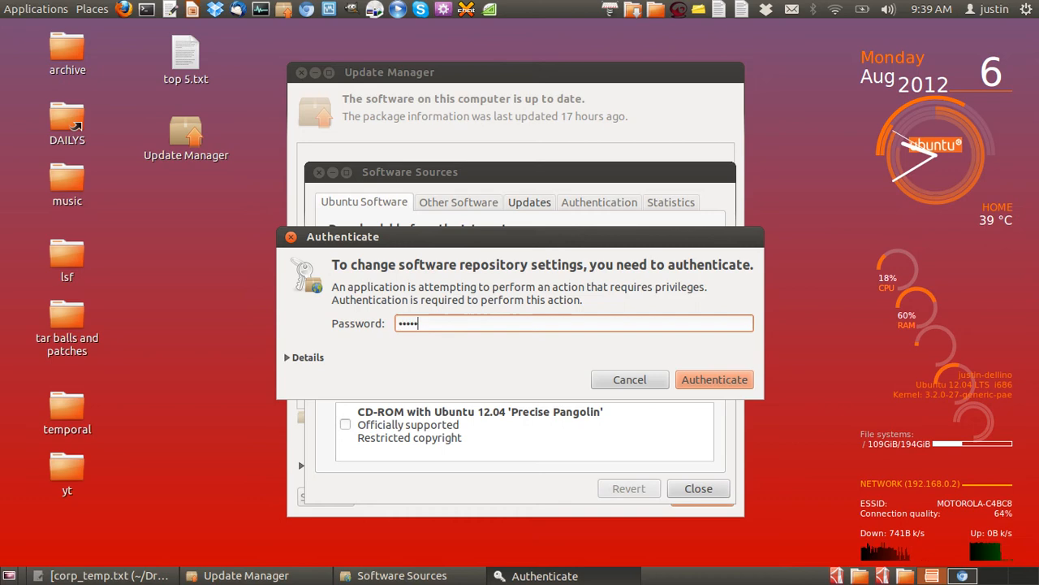
pyautogui.click(714, 379)
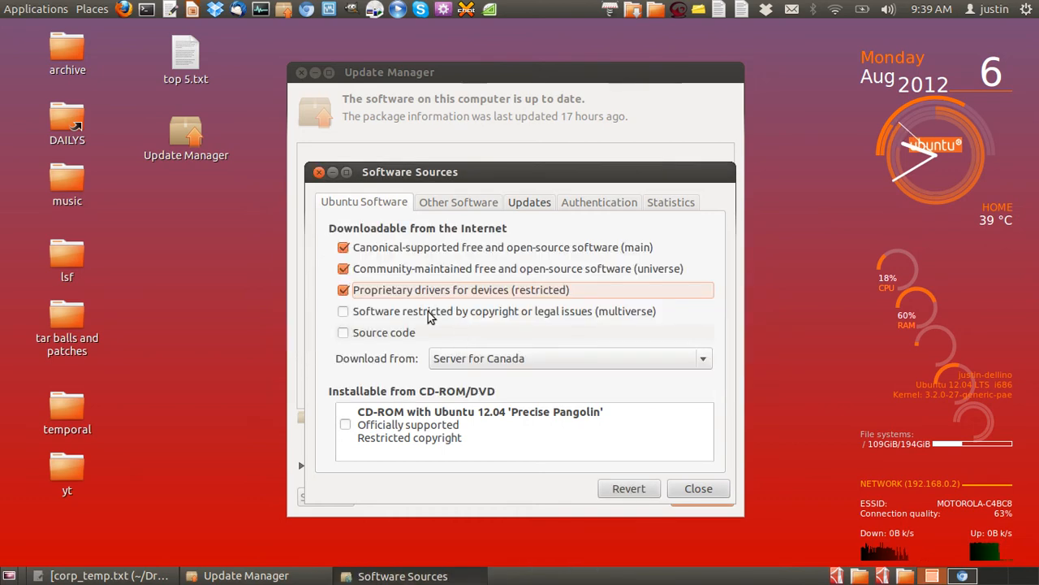
pyautogui.click(342, 311)
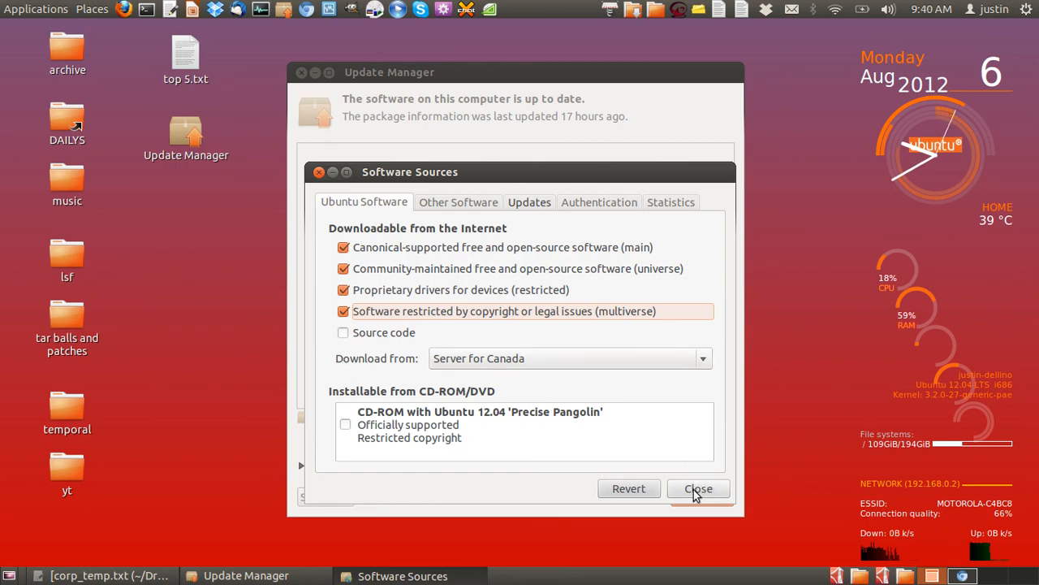
pyautogui.click(698, 488)
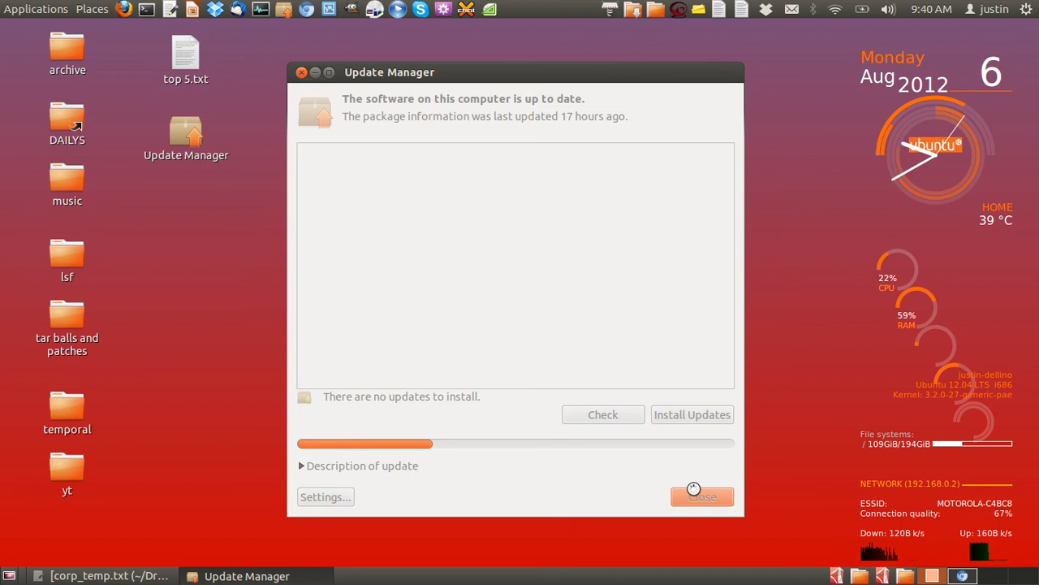